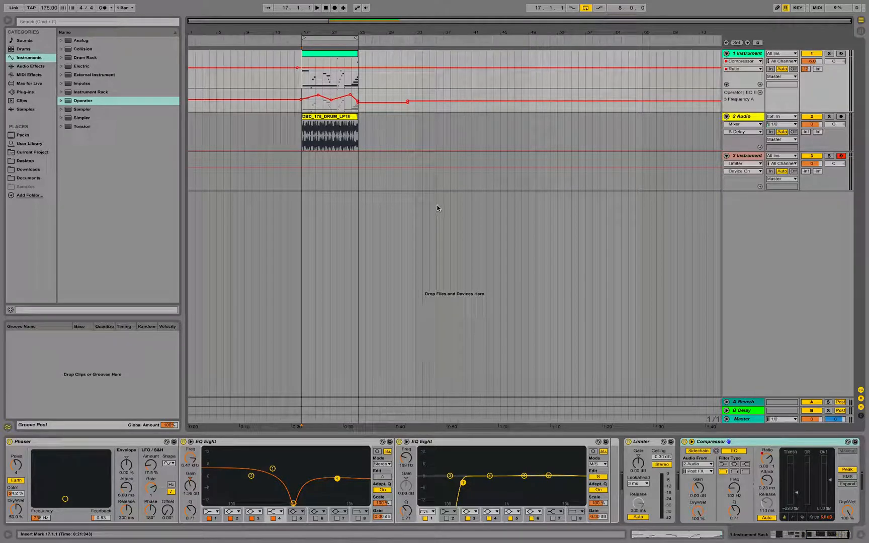
mouse_move(305, 81)
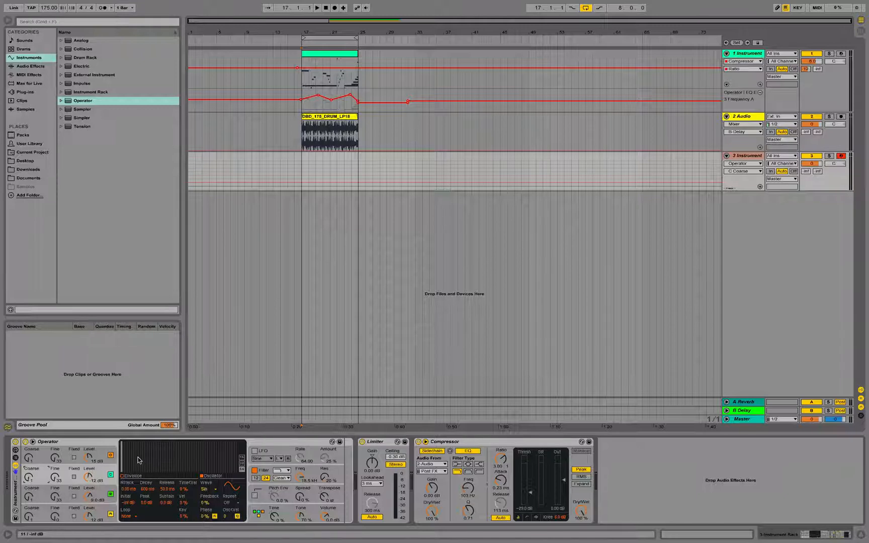
mouse_move(135, 450)
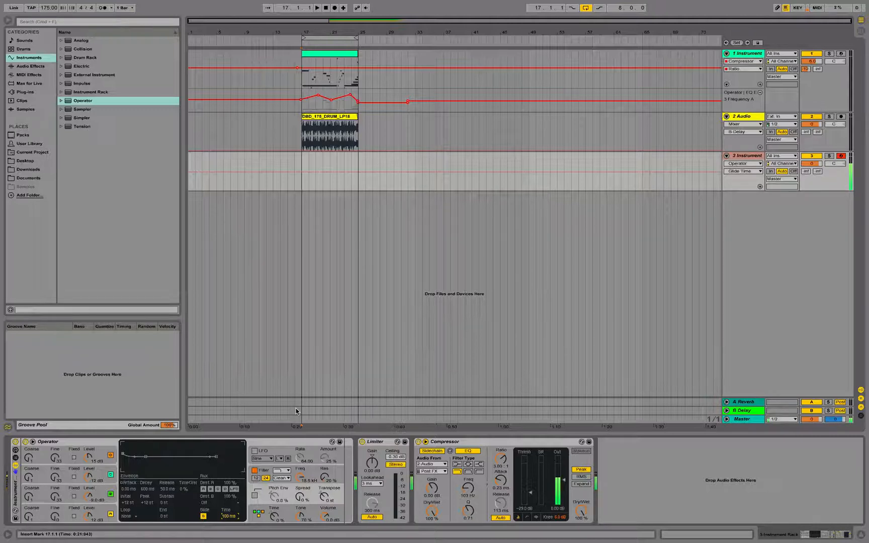
mouse_move(320, 416)
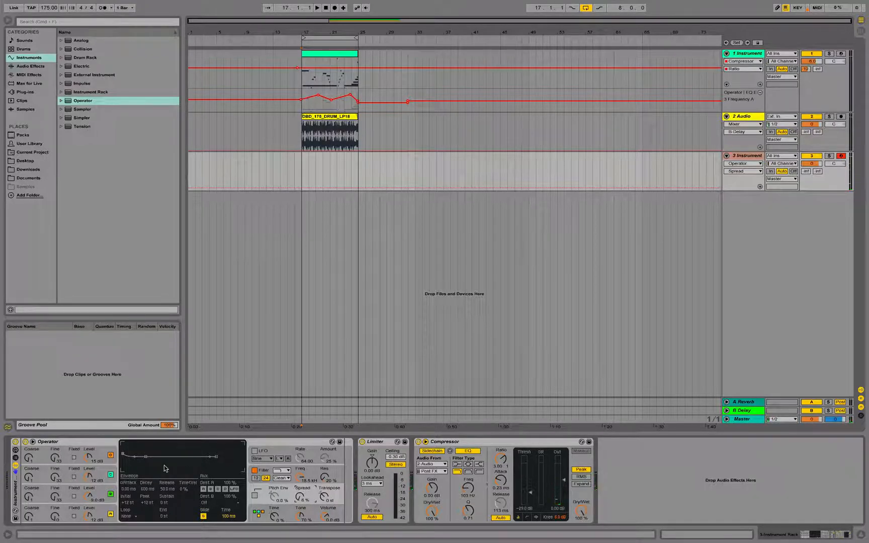
Load the Amp effect from Audio Effects onto track 3 after Operator
click(29, 66)
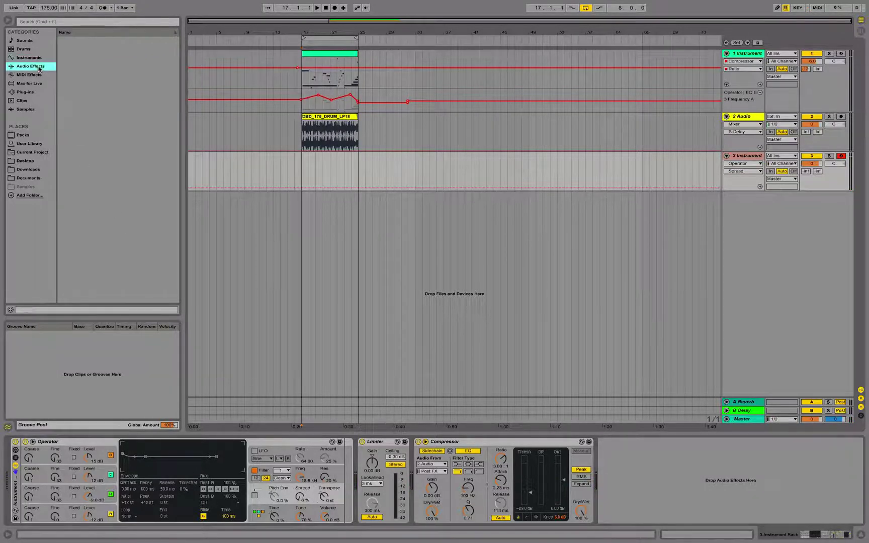
click(27, 66)
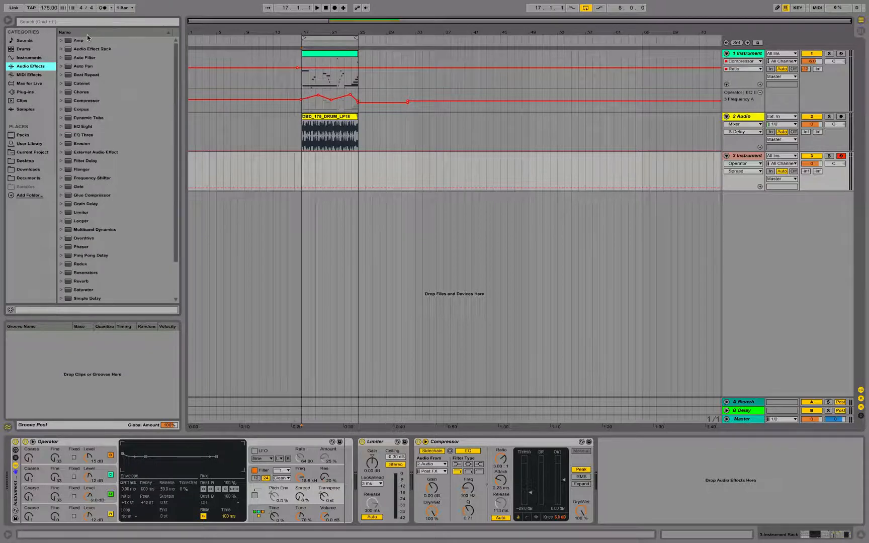
click(78, 39)
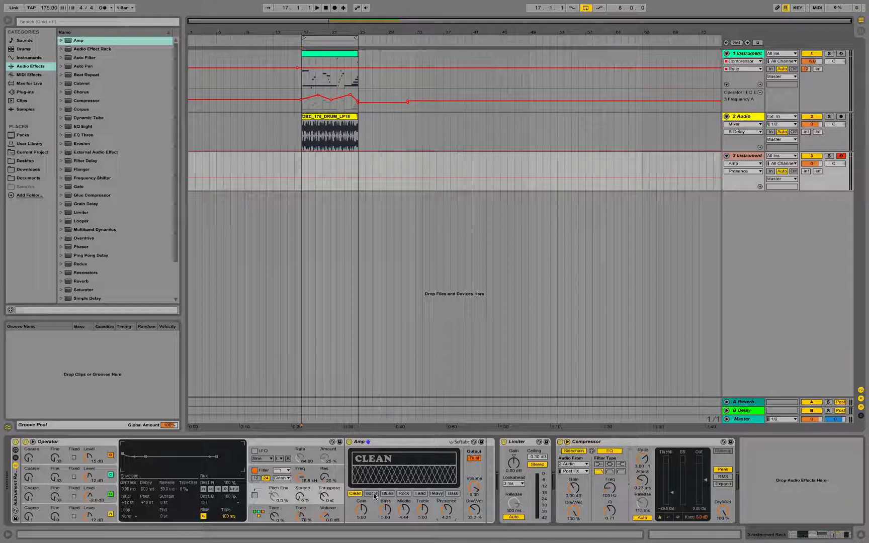
Set the Amp's model to Boost
click(372, 493)
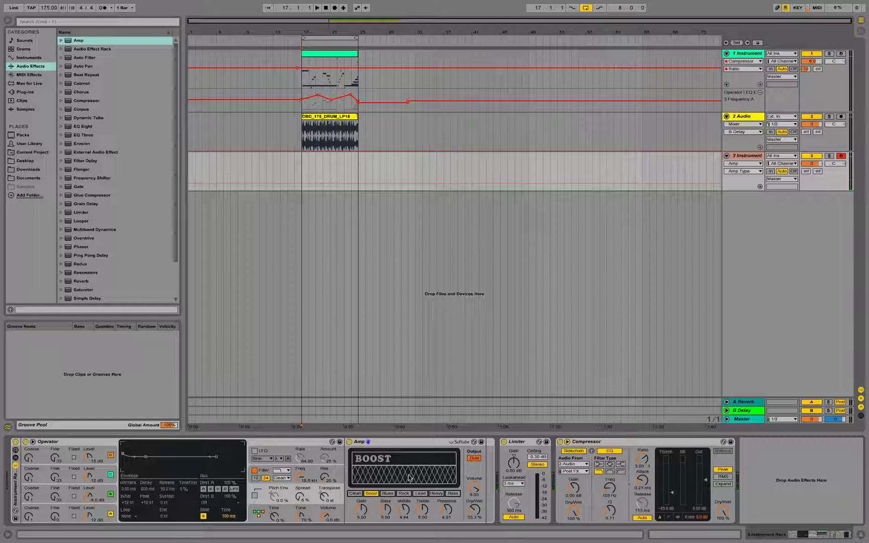
mouse_move(394, 487)
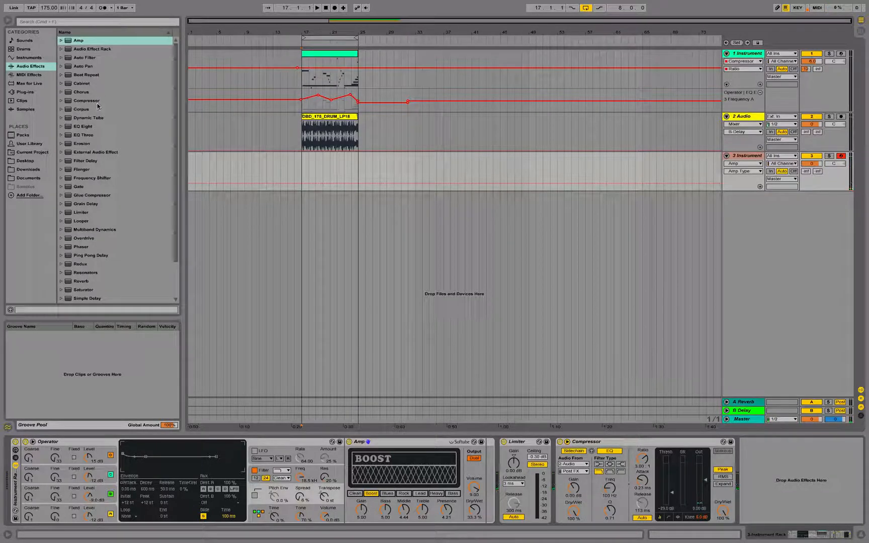
Load Vinyl Distortion onto track 3 after the Boost Amp
scroll(down, 3)
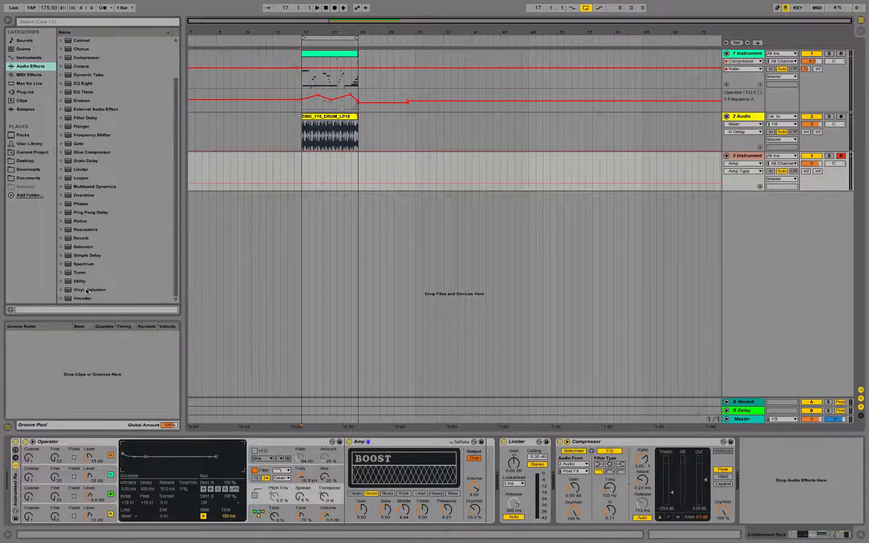
double_click(90, 290)
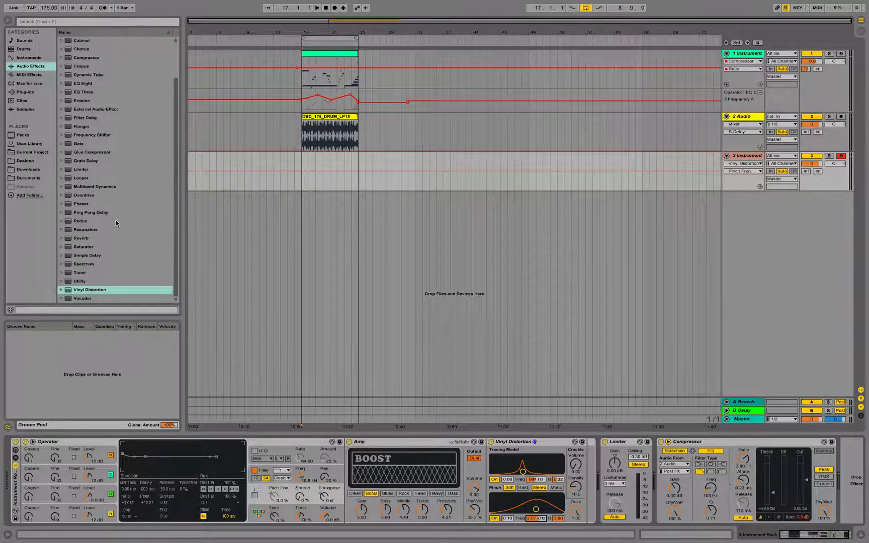
mouse_move(125, 251)
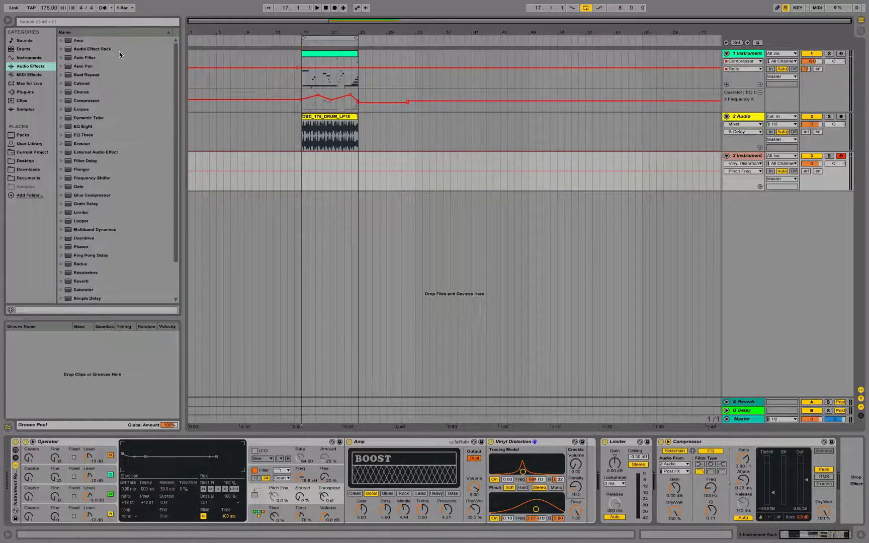
Add an EQ Eight notch and show its Frequency in a new automation lane
click(83, 126)
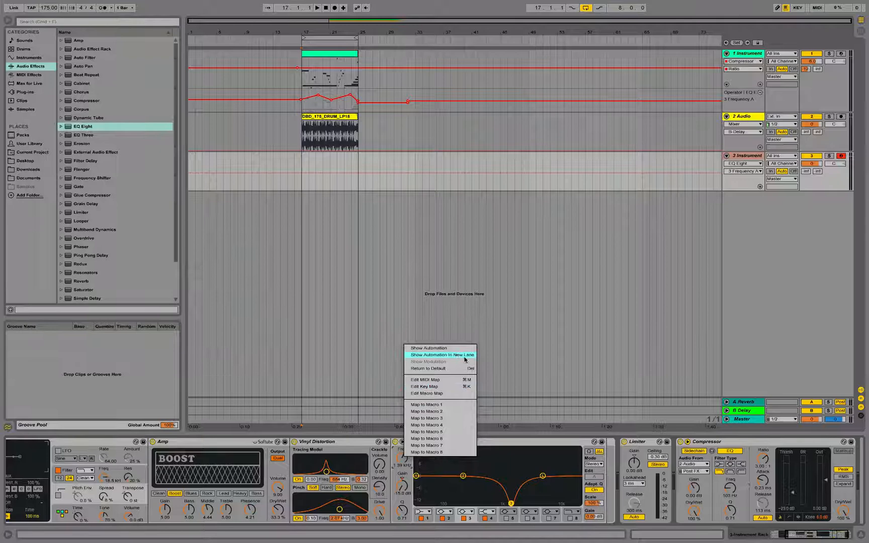
click(441, 355)
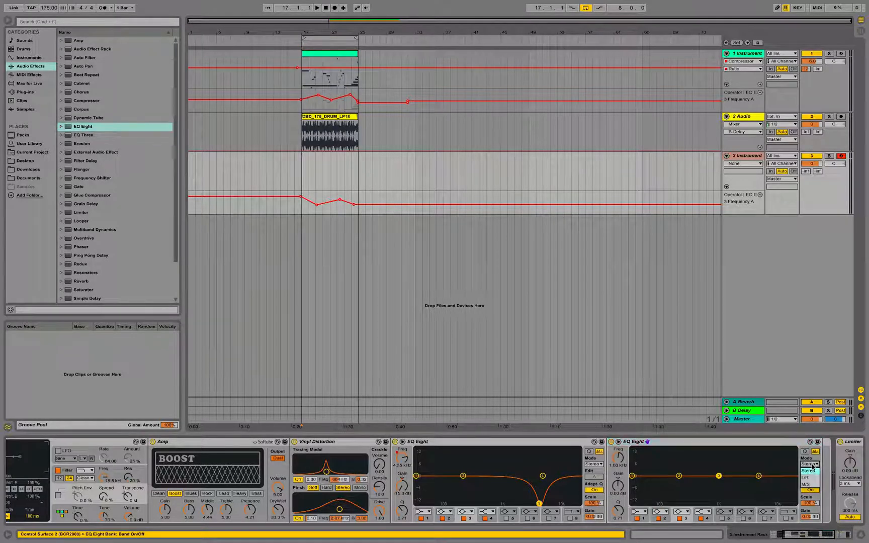
Set the second EQ Eight to M/S with a band-1 low cut near 200 Hz
click(810, 465)
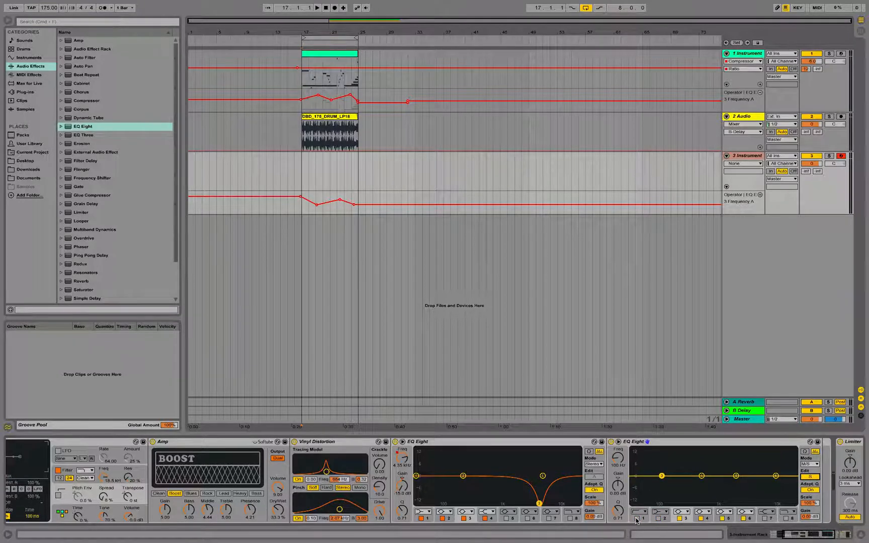
click(638, 519)
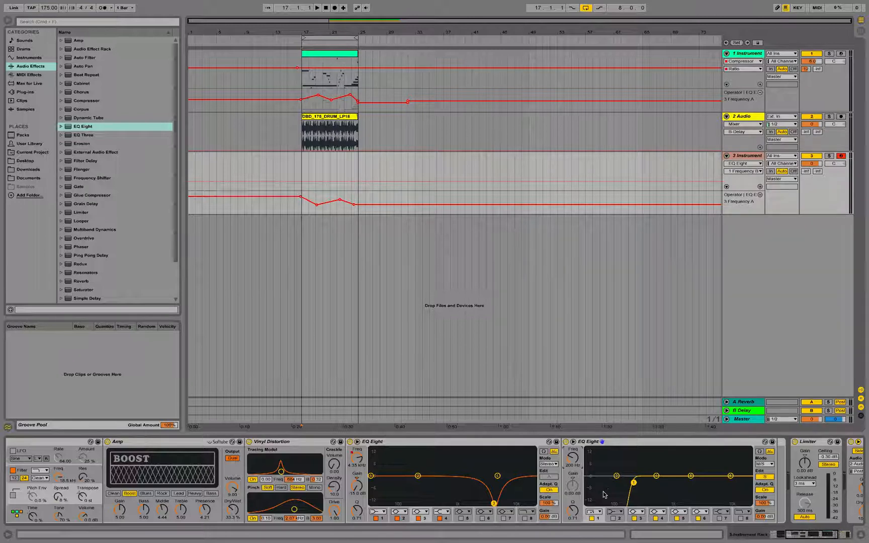
mouse_move(596, 495)
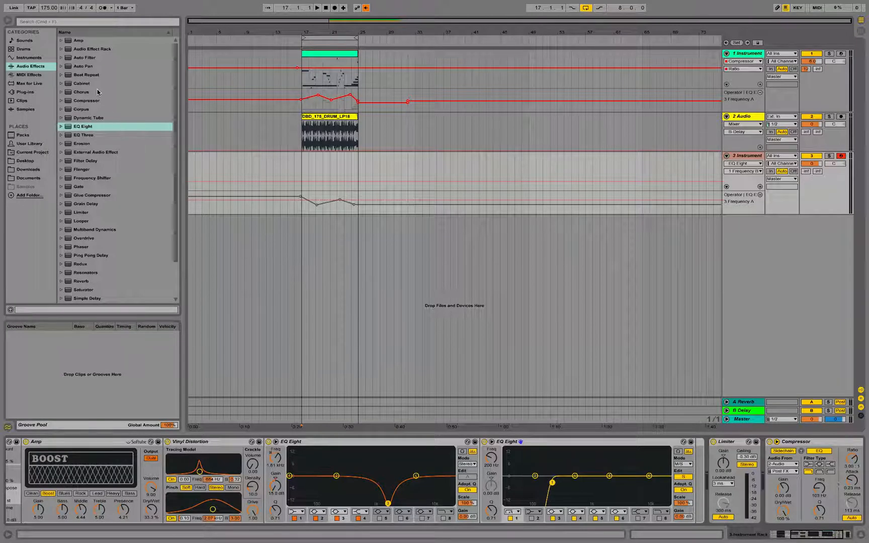
Load a Compressor after the mid/side EQ Eight on track 3
click(87, 101)
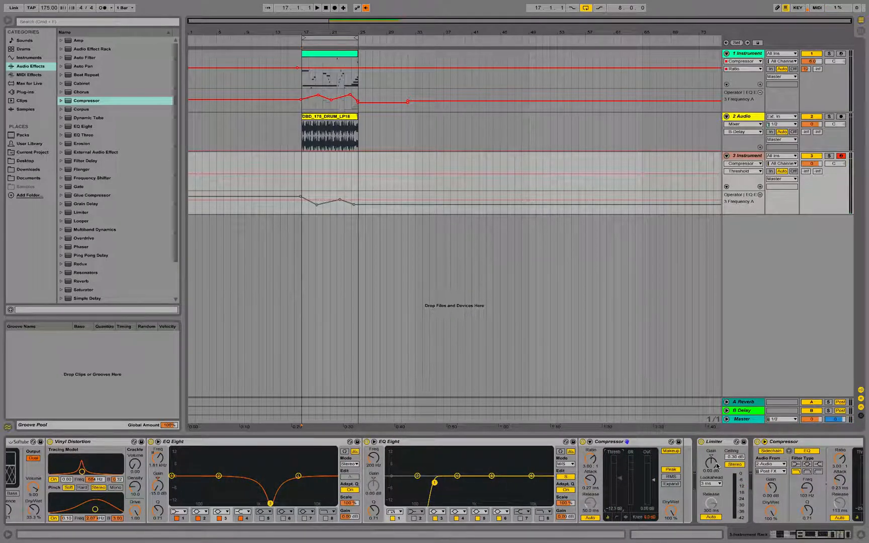
Scroll the Audio Effects browser down to reach Phaser
scroll(down, 3)
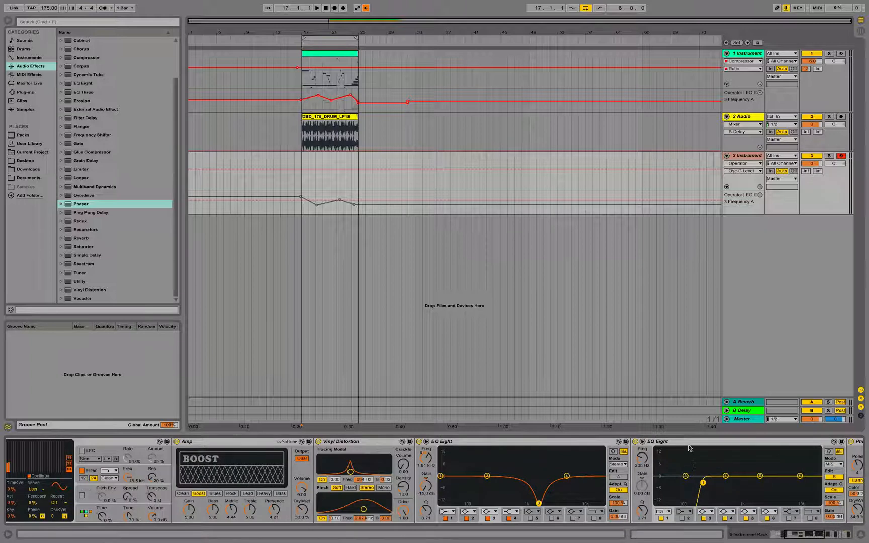
mouse_move(673, 480)
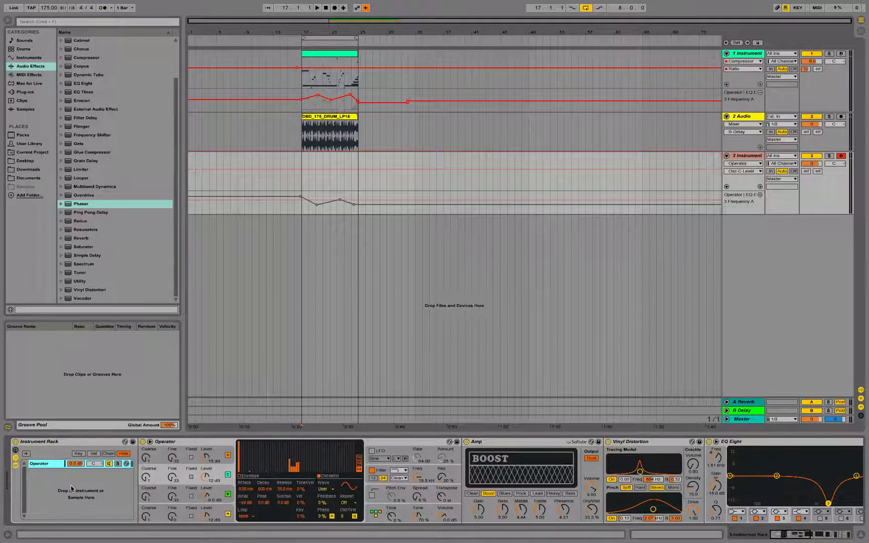
Raise a Frequency A automation breakpoint on track 3 to about 3.30 kHz
click(328, 57)
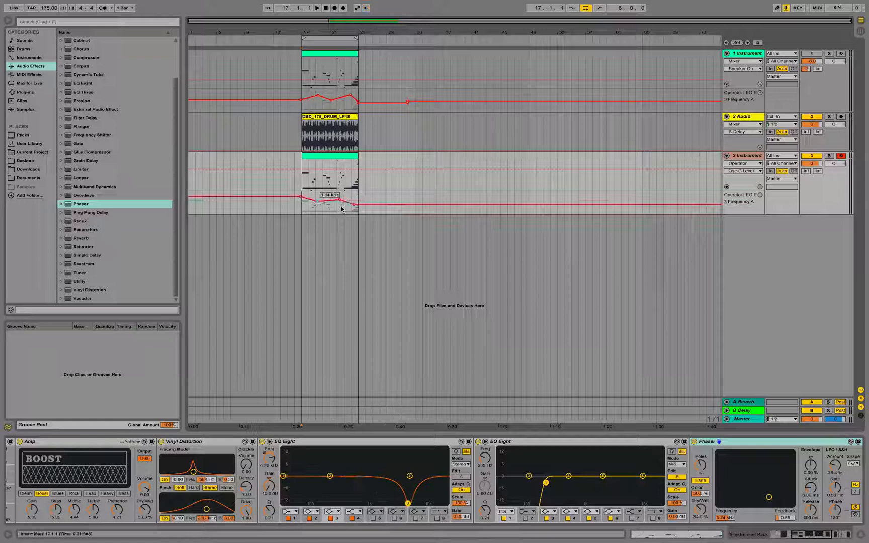
drag(353, 195, 353, 201)
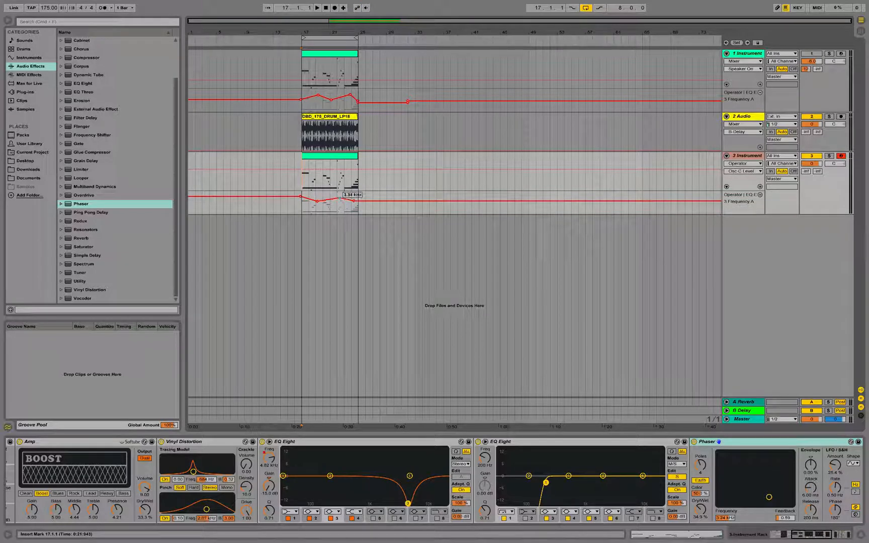